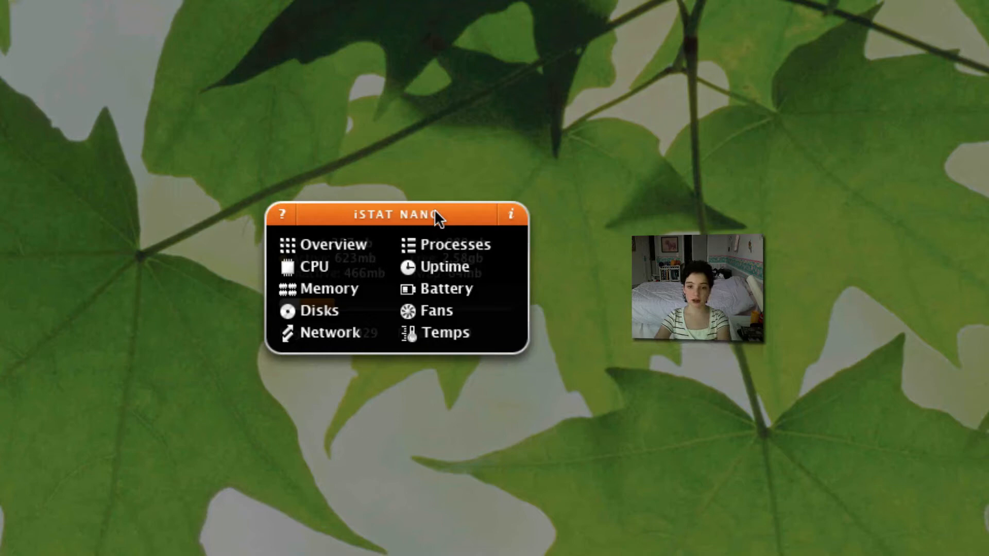
mouse_move(400, 222)
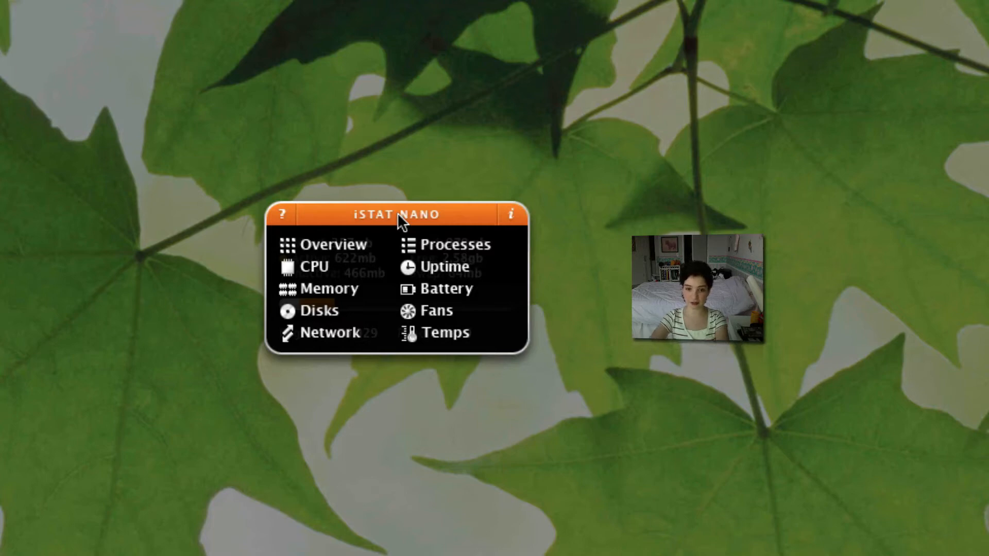
mouse_move(418, 233)
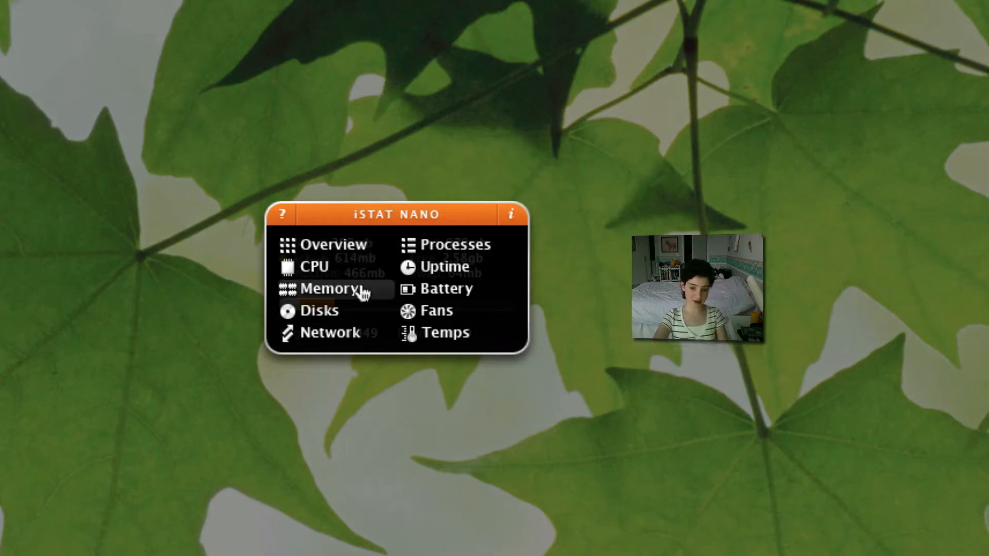
mouse_move(452, 242)
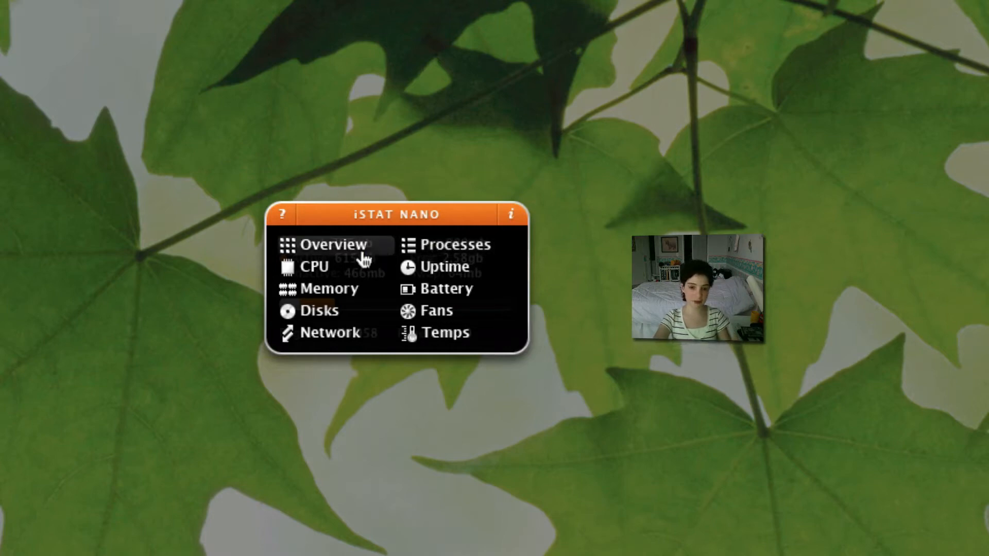
Step: Switch the widget to the Network readout with interface name, IP addresses and data totals
left_click(333, 245)
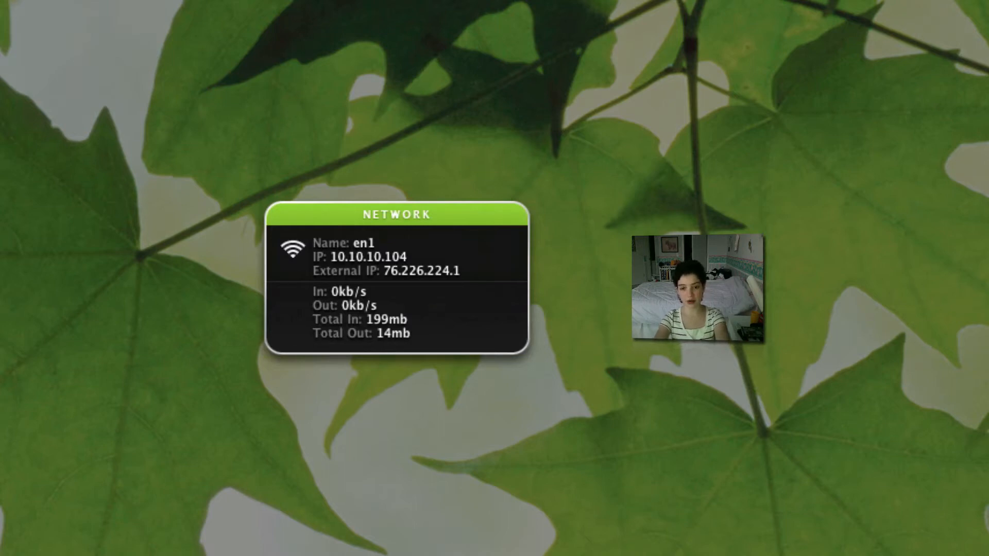
mouse_move(428, 325)
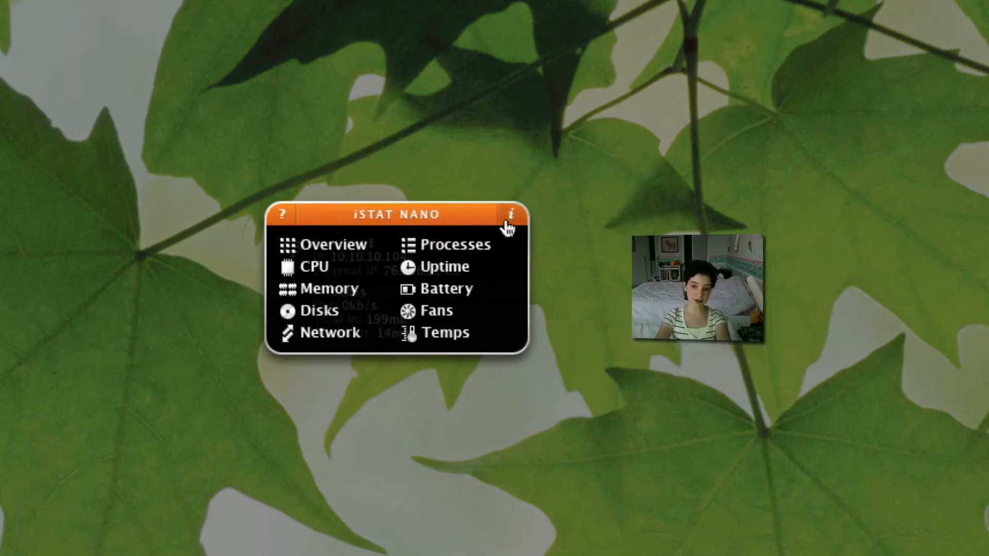
Step: In preferences, keep Animation on, set Skin to Graphite, and apply with Done
left_click(513, 212)
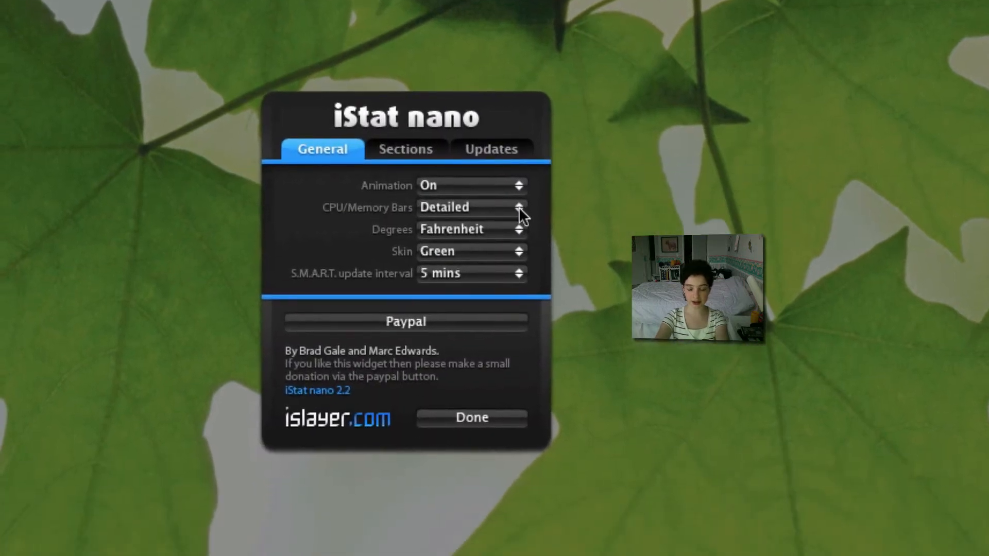
left_click(470, 185)
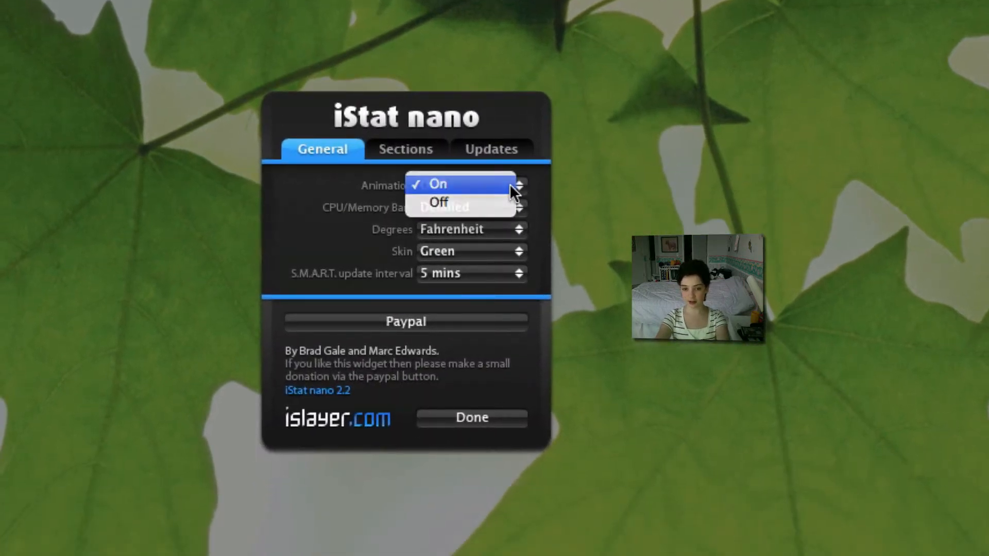
left_click(438, 184)
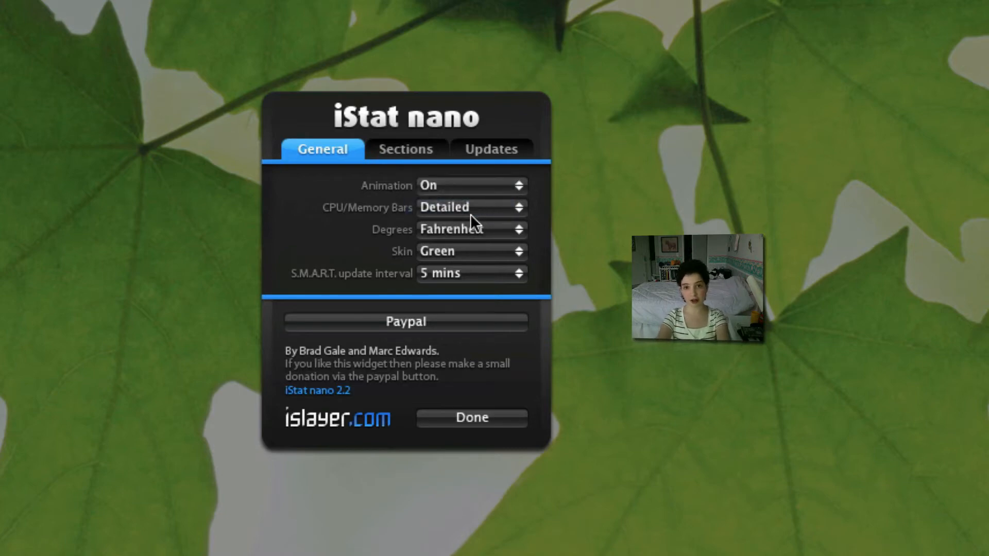
left_click(470, 229)
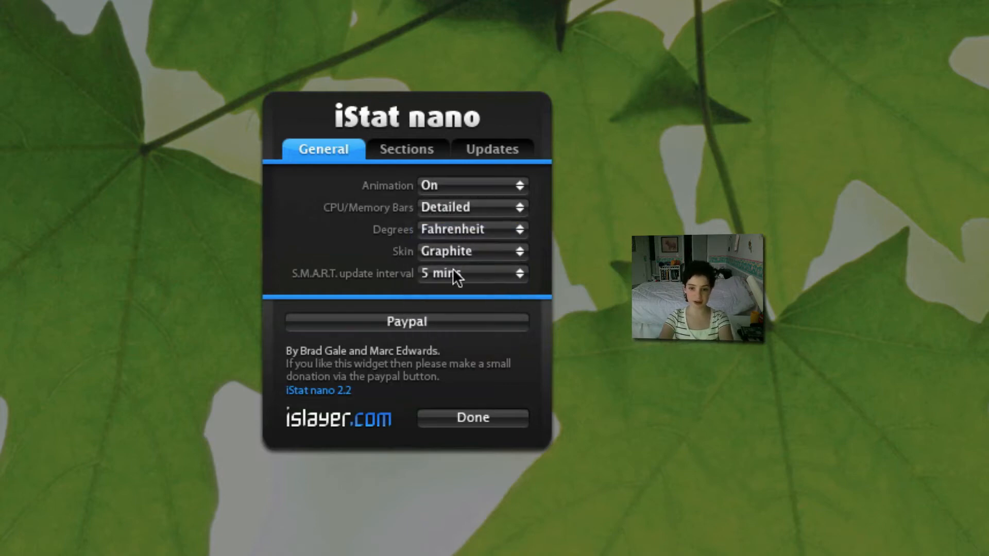
left_click(472, 418)
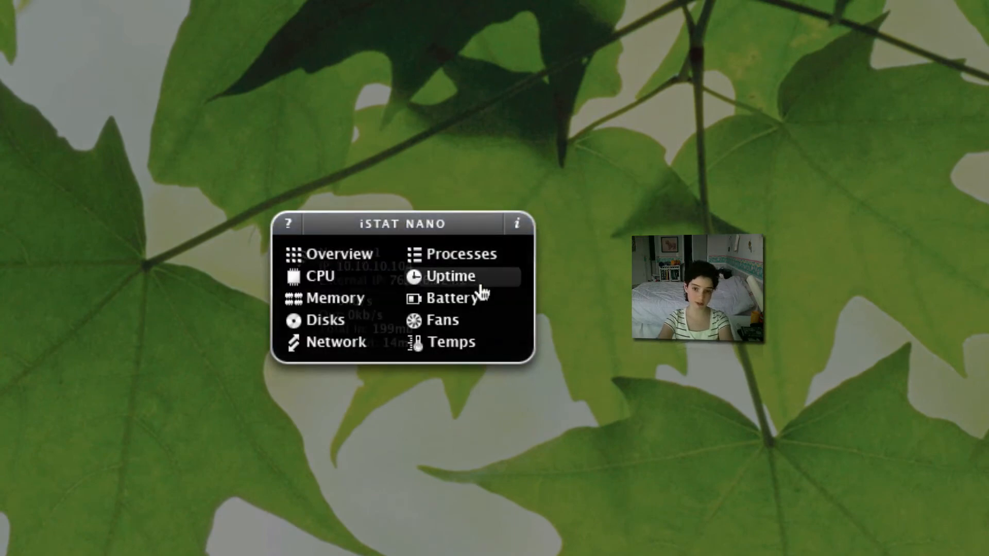
Step: Reopen preferences, set Skin back to Green, and leave S.M.A.R.T. interval at 5 mins
left_click(516, 222)
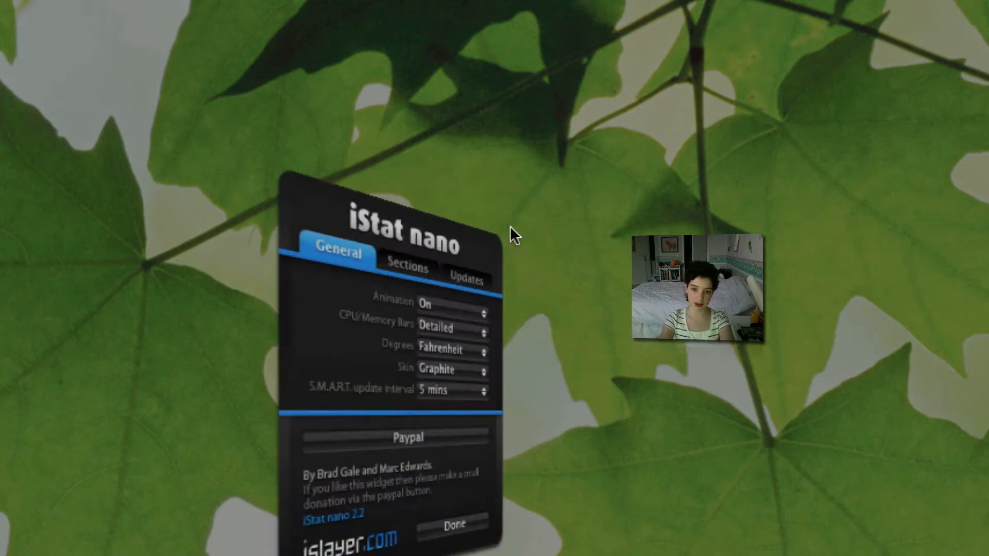
left_click(448, 370)
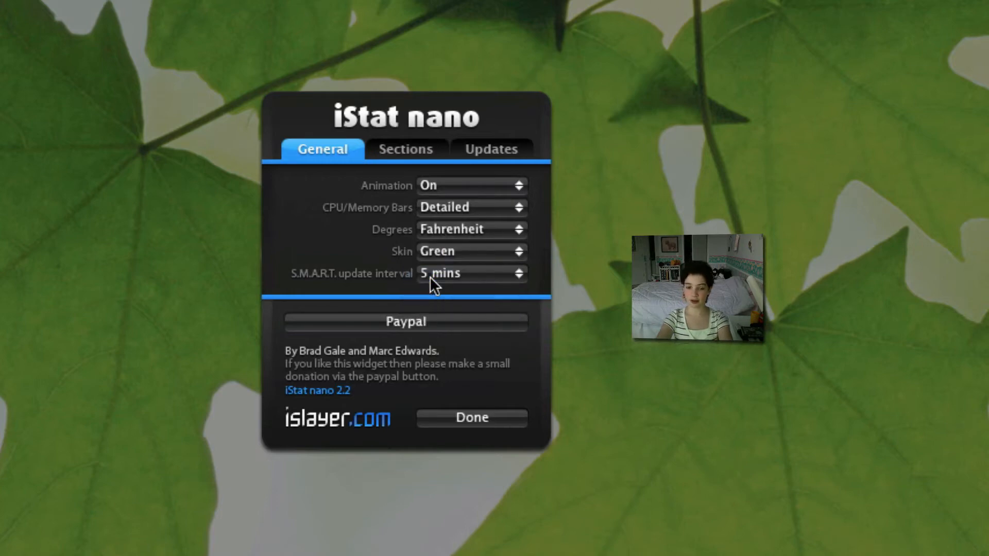
left_click(471, 273)
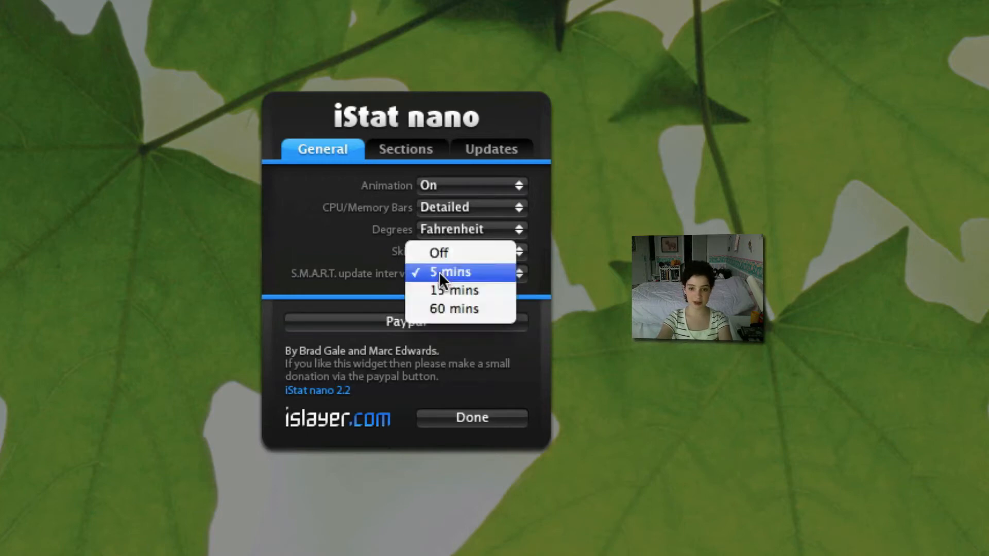
left_click(405, 150)
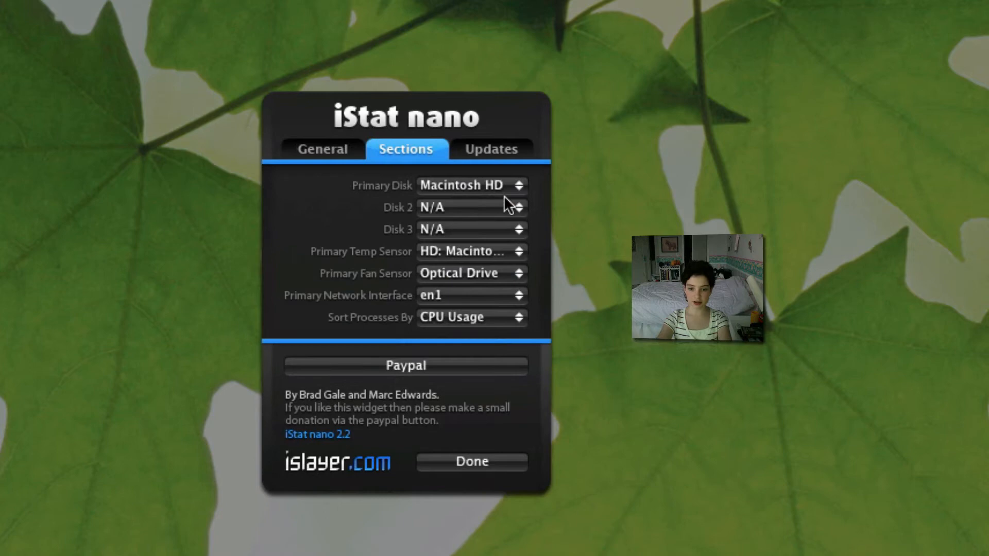
Step: Review the Updates settings (Check for updates Daily), then close preferences back to the Overview
left_click(492, 149)
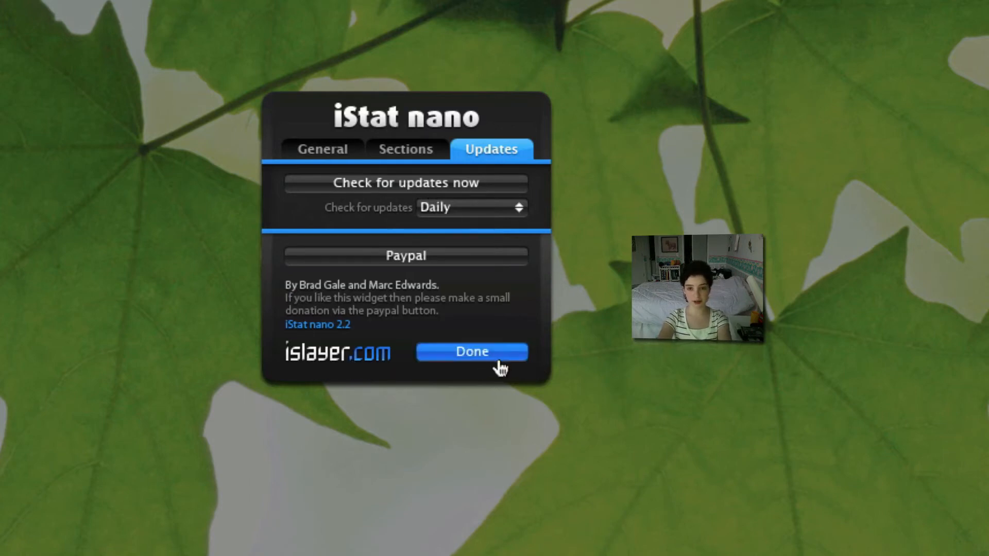
left_click(472, 352)
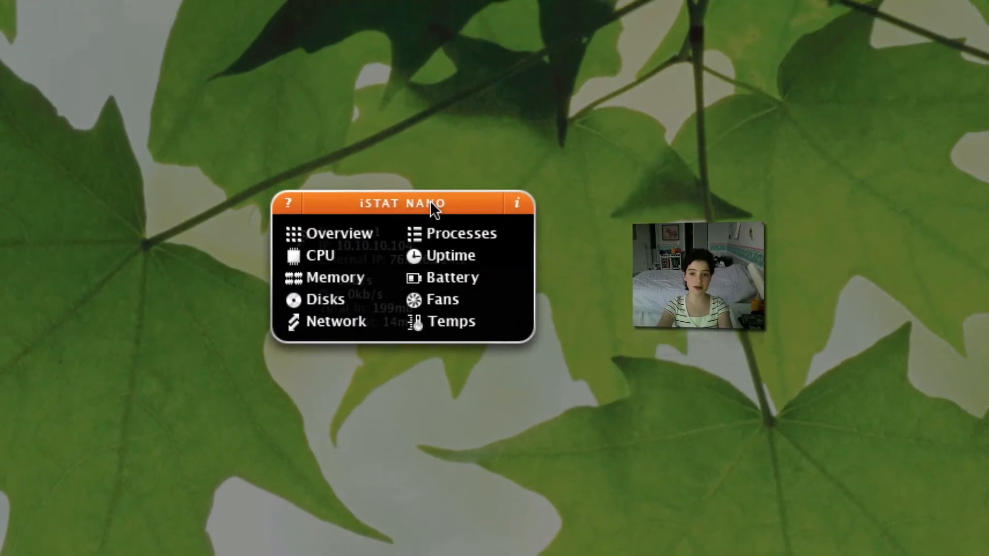
left_click(332, 234)
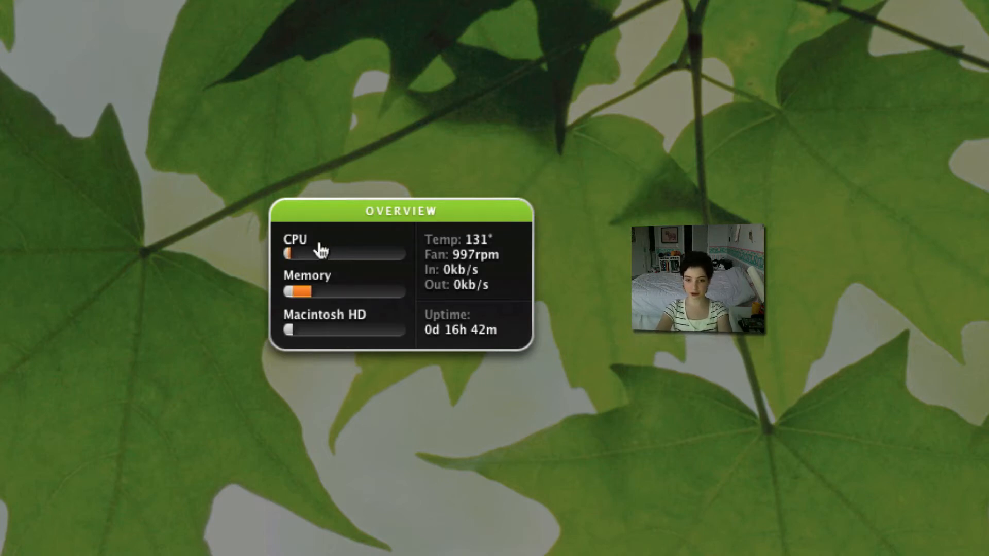
mouse_move(460, 264)
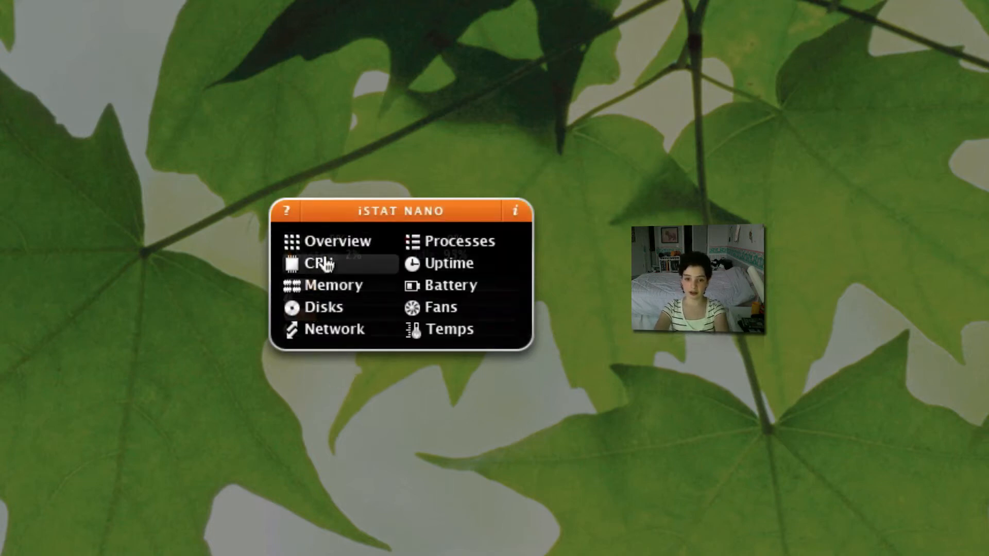
Step: Switch the widget from the section list to the Memory usage view
left_click(328, 285)
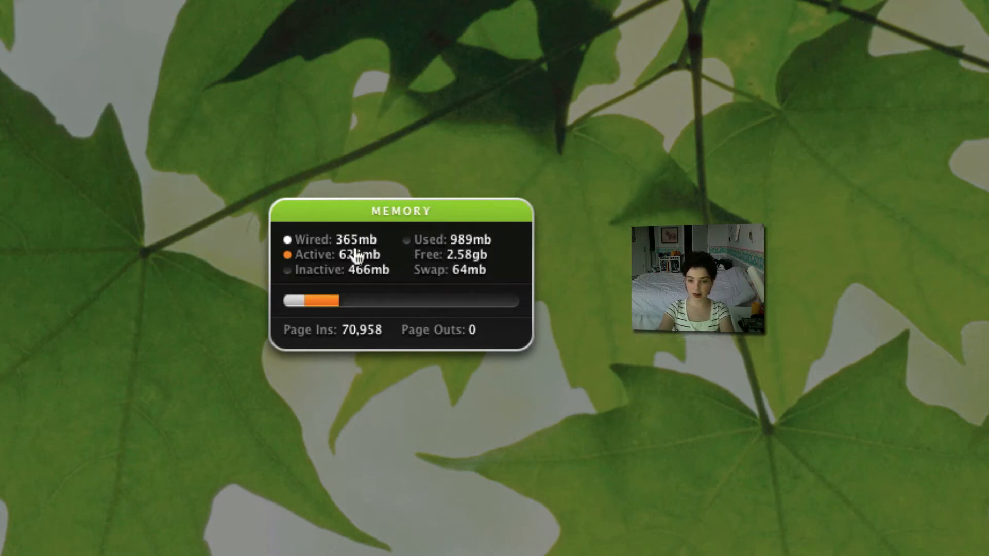
mouse_move(485, 312)
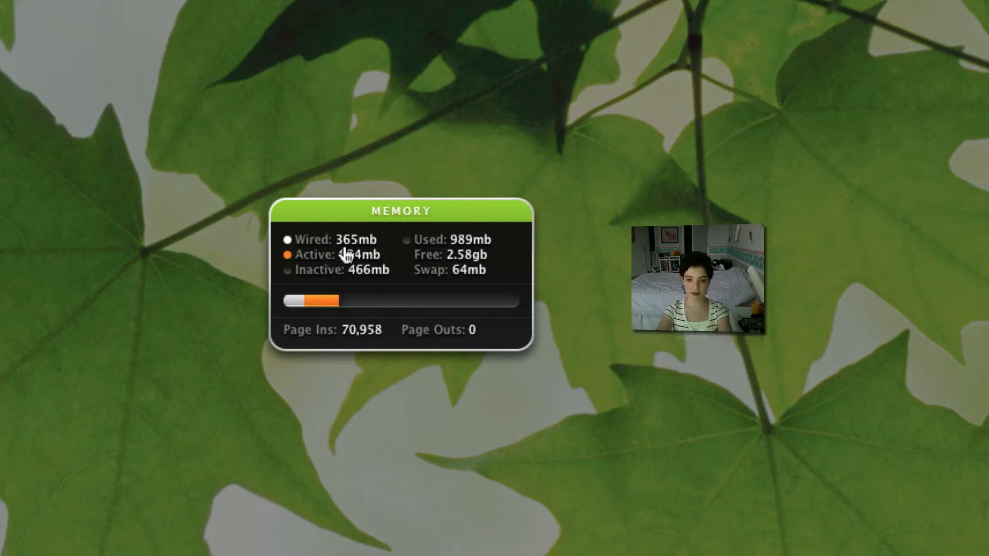
mouse_move(313, 317)
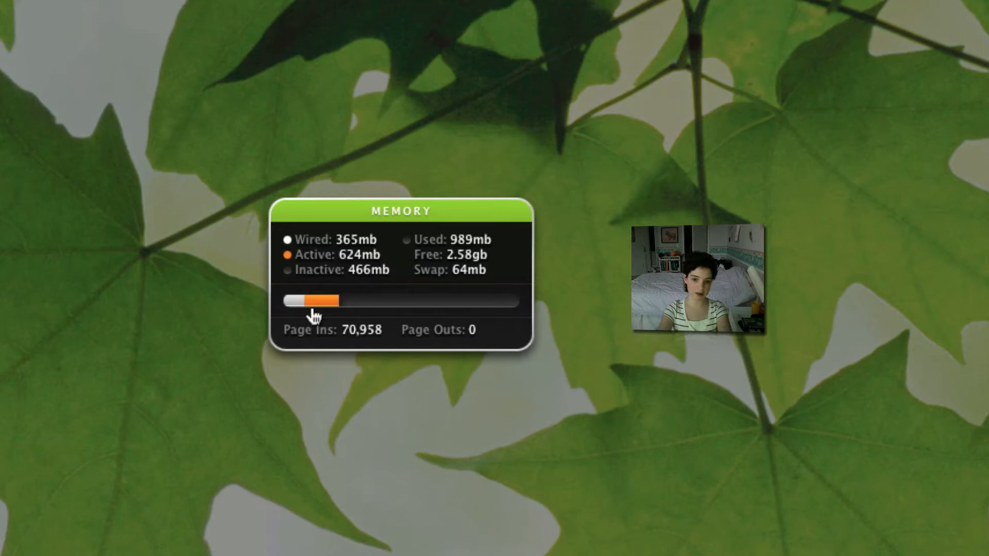
mouse_move(324, 308)
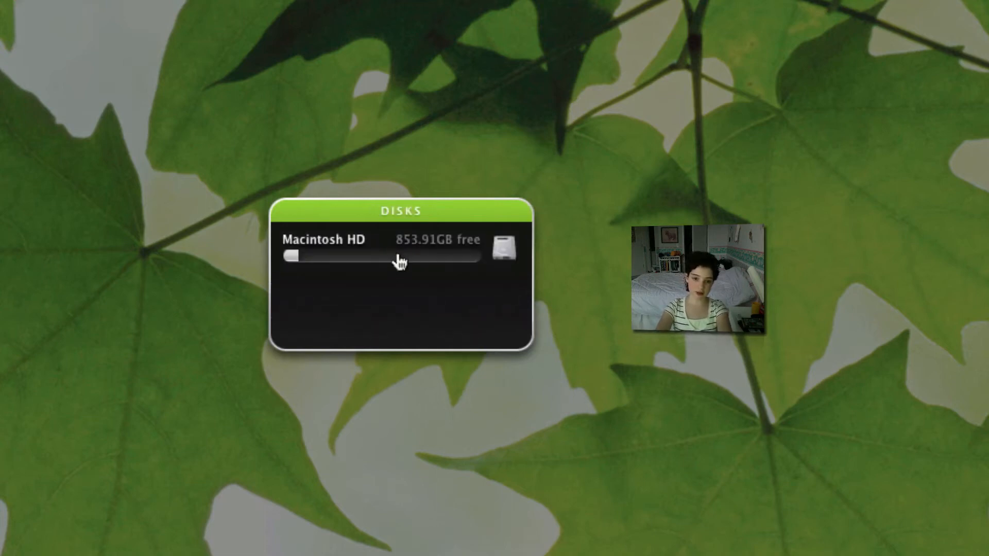
mouse_move(446, 257)
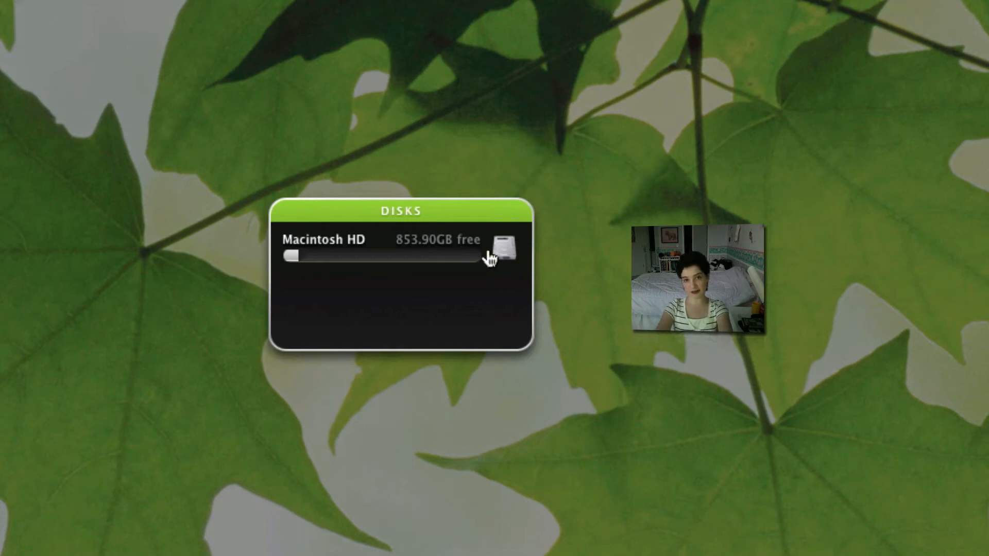
mouse_move(434, 244)
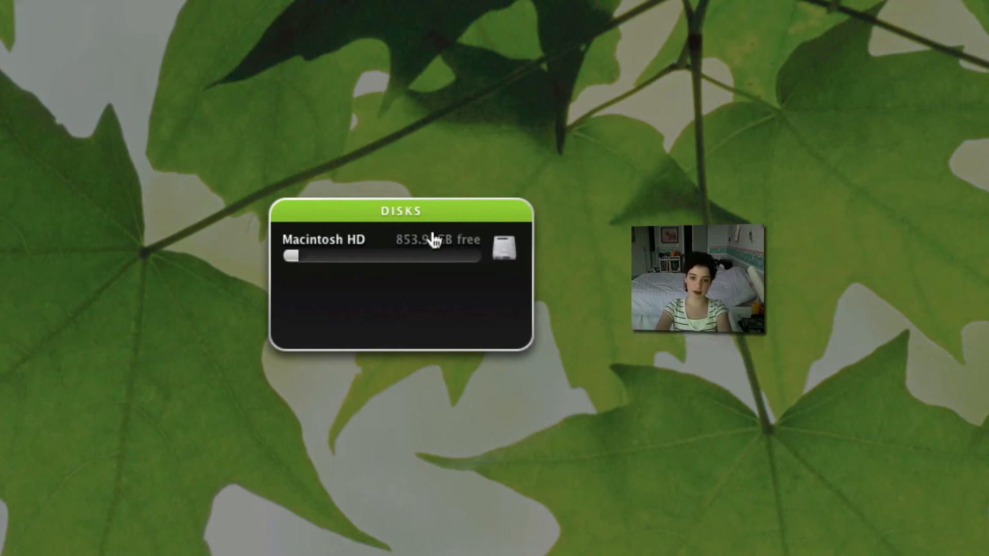
mouse_move(420, 282)
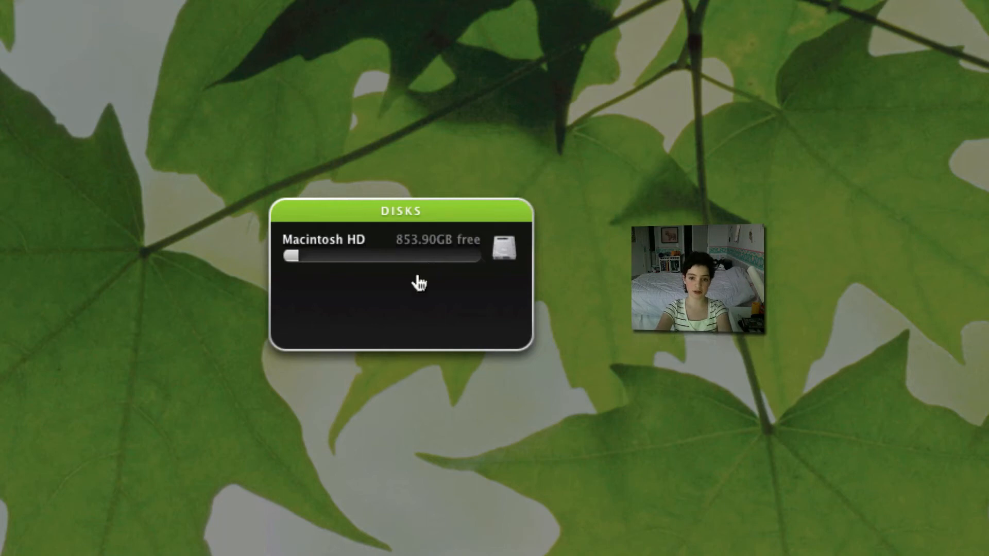
mouse_move(382, 297)
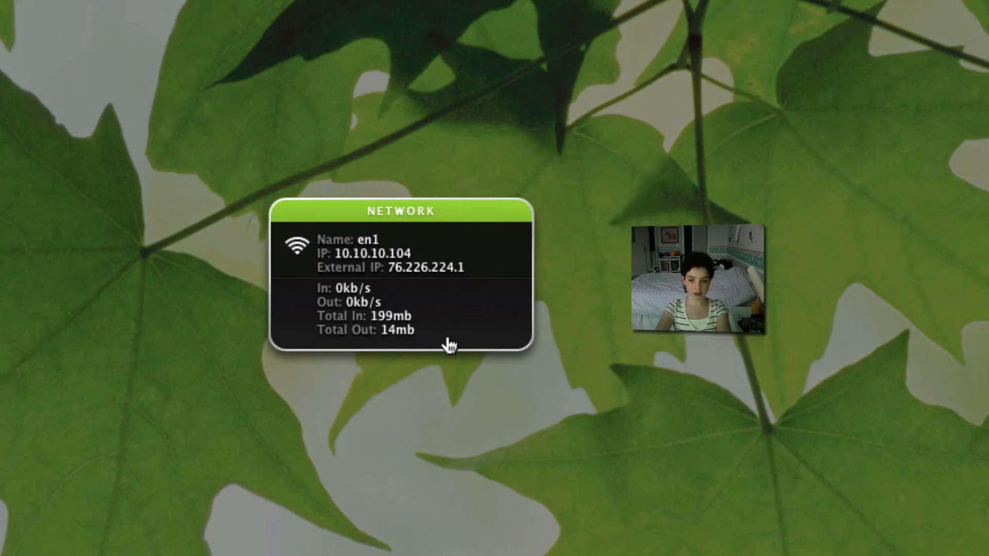
mouse_move(476, 299)
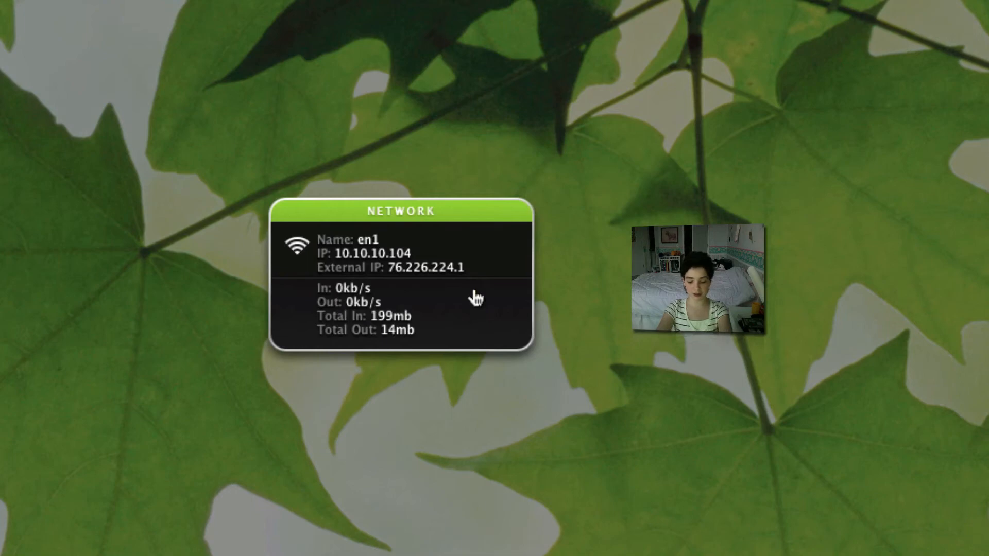
mouse_move(499, 329)
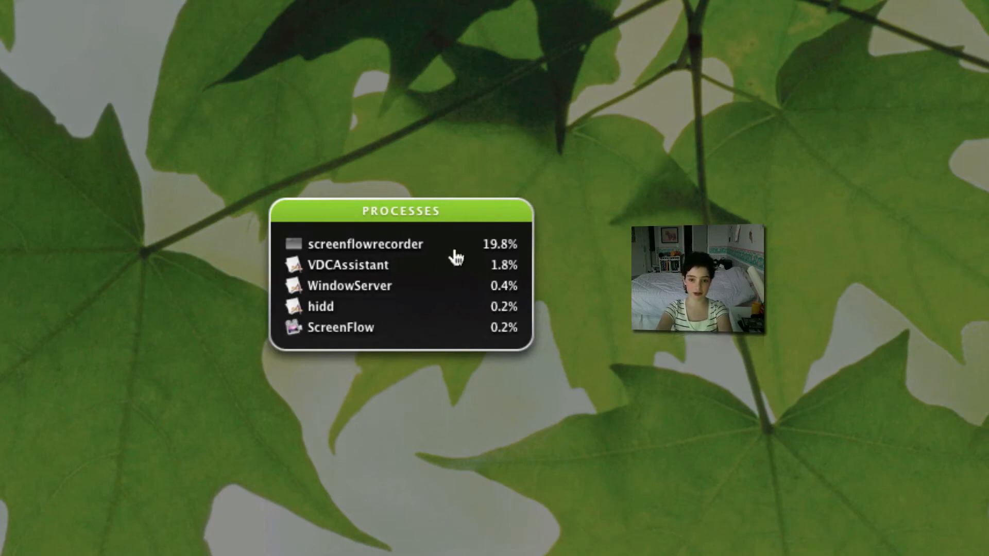
mouse_move(437, 292)
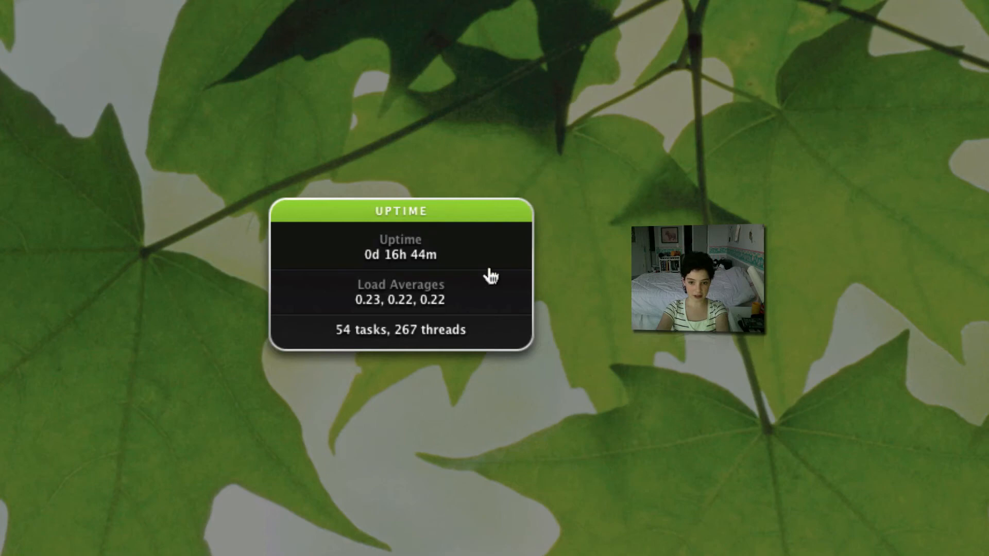
mouse_move(445, 316)
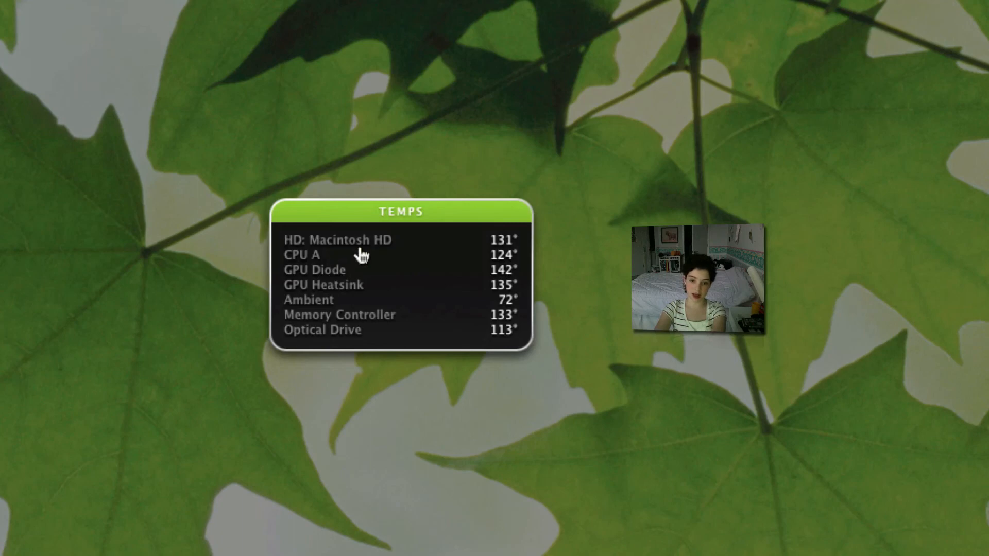
mouse_move(393, 256)
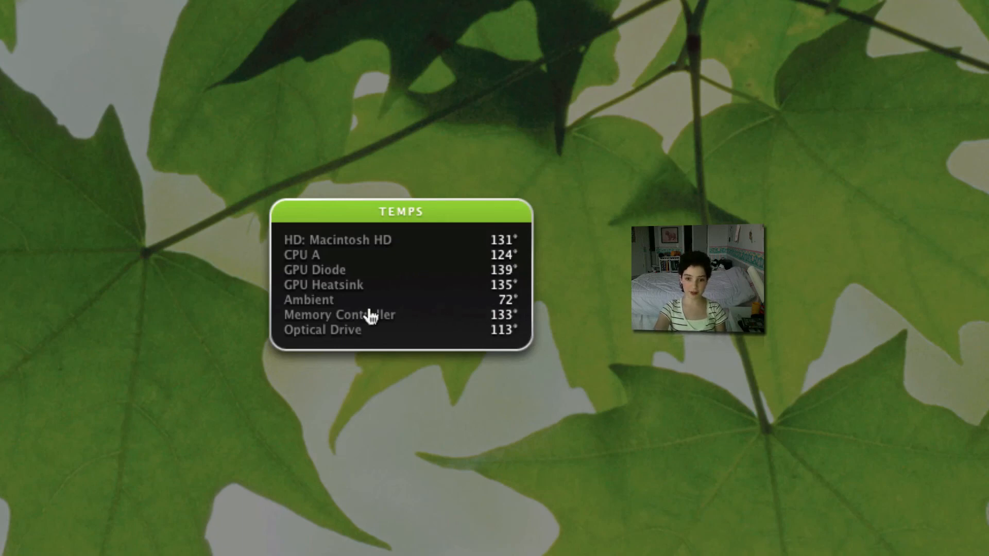
mouse_move(405, 325)
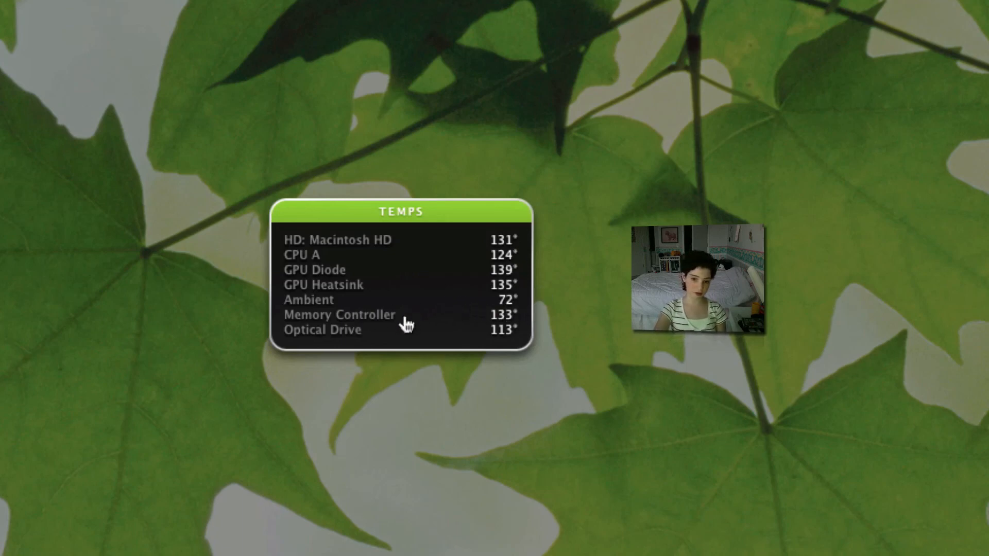